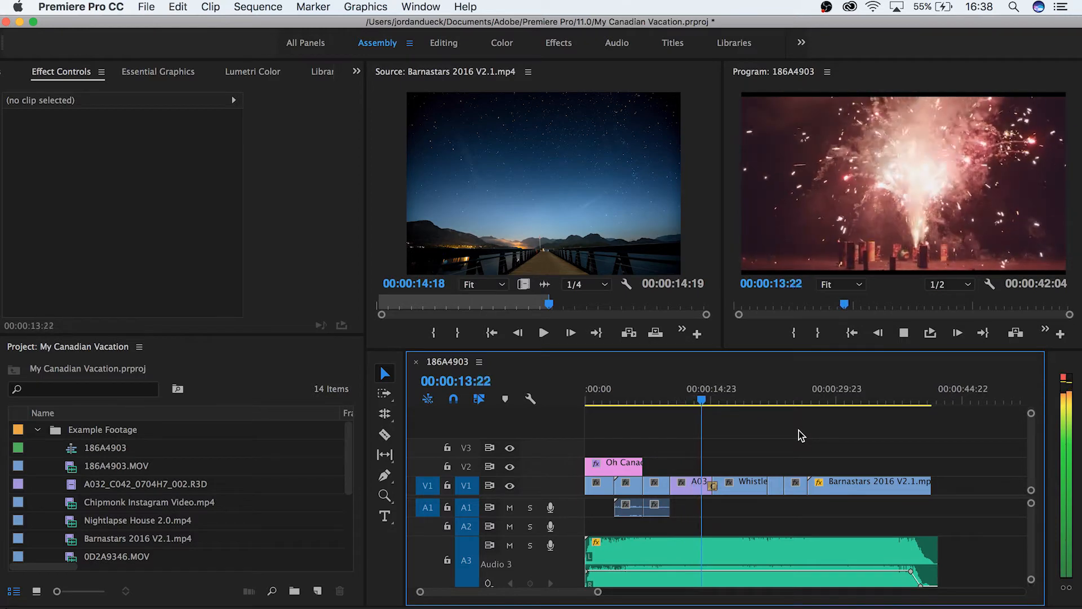
Mark an In point near the sequence start and an Out point giving a 00:00:41:23 range
left_click(718, 400)
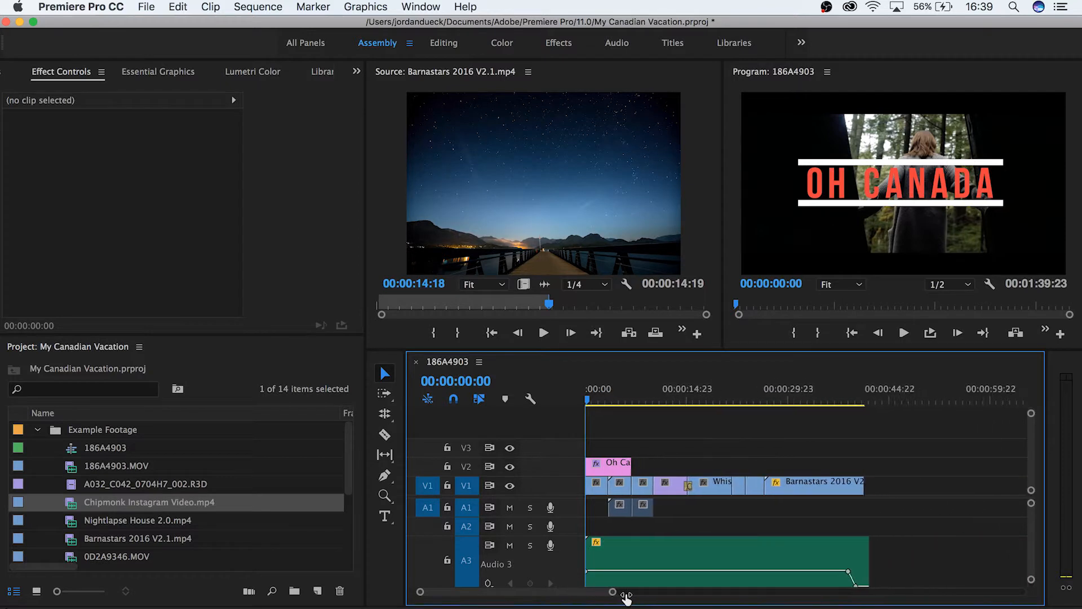
left_click_drag(613, 591, 666, 592)
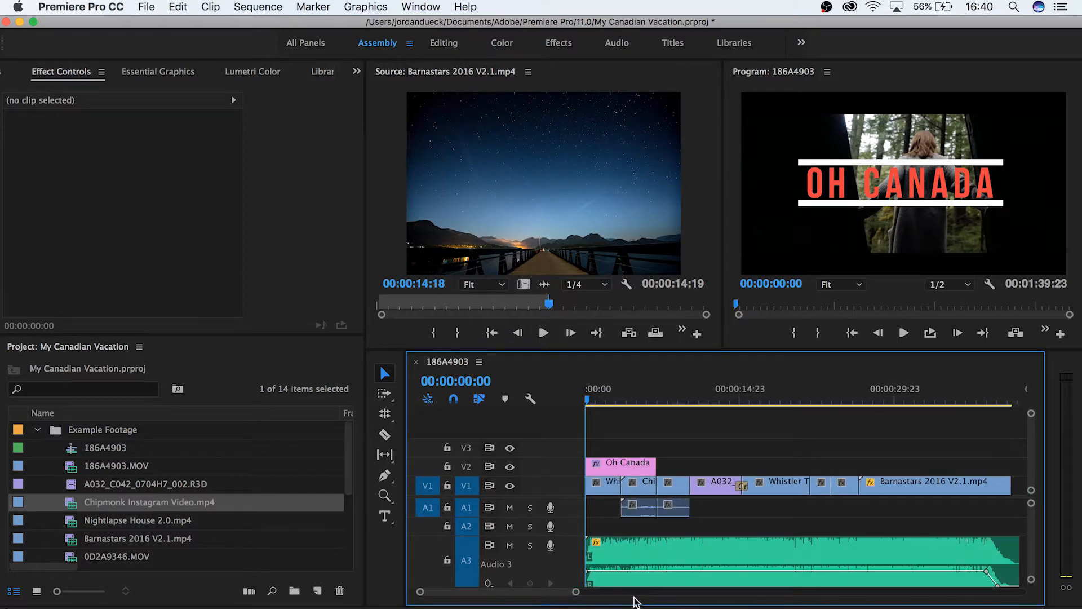
left_click(985, 399)
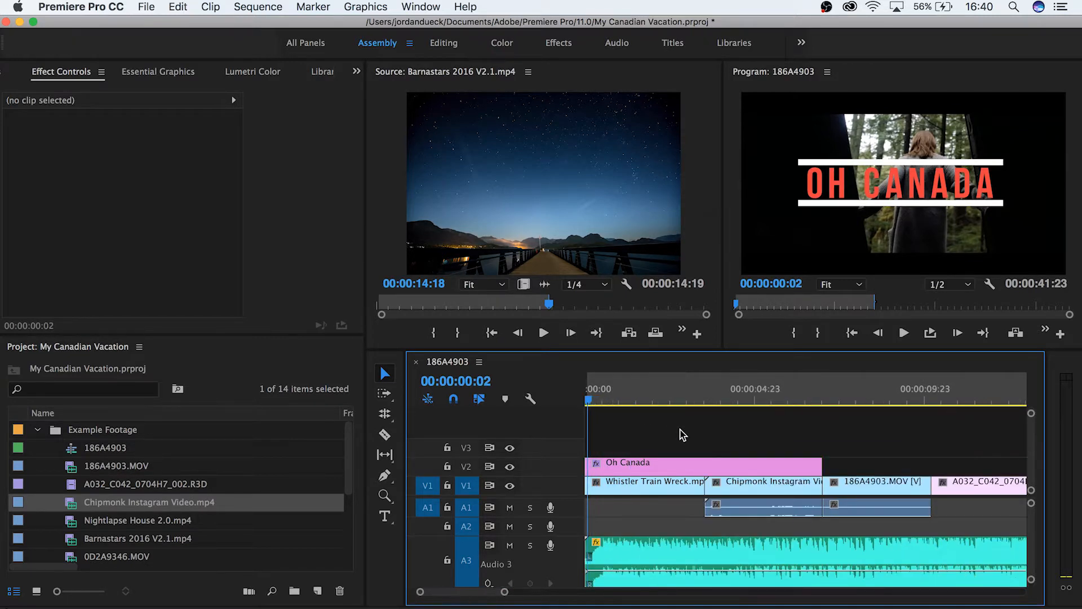
Bring up the Export Settings dialog via File > Export > Media
left_click(145, 7)
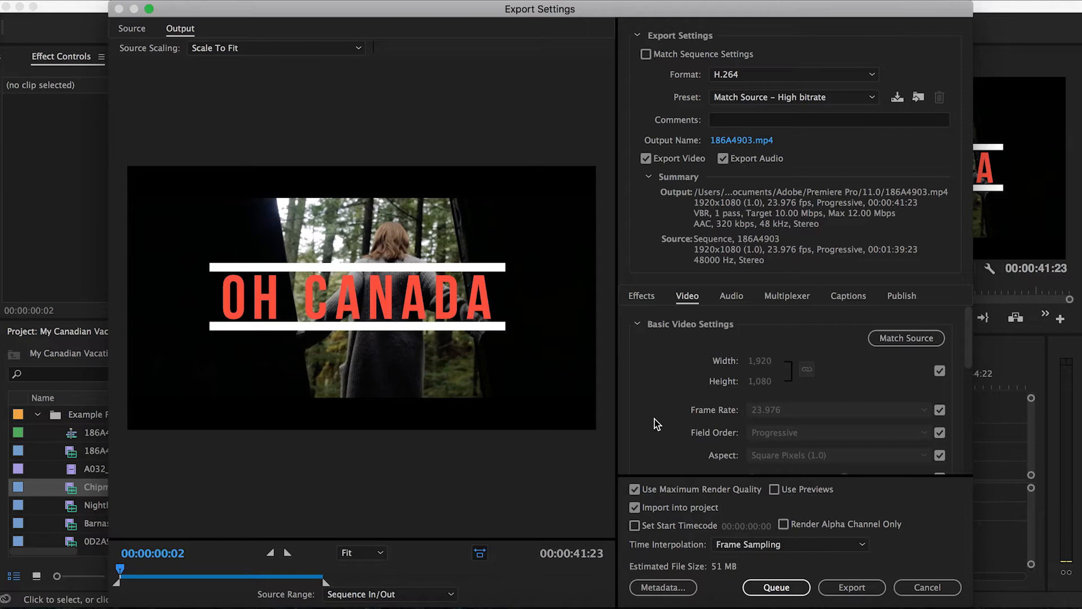
mouse_move(699, 124)
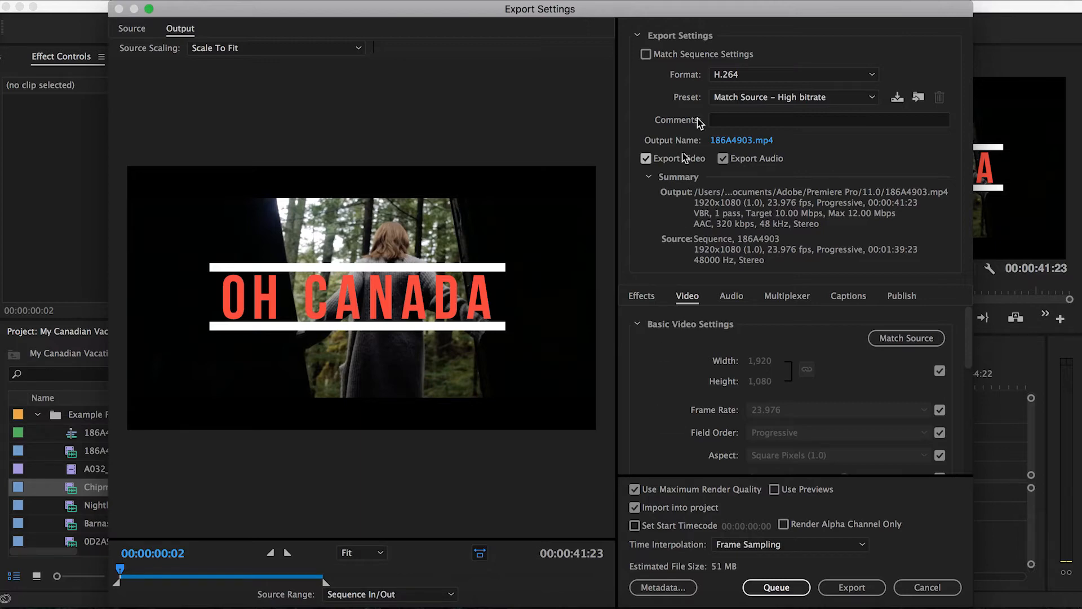
Keep H.264 format with the Match Source - High bitrate preset
left_click(792, 74)
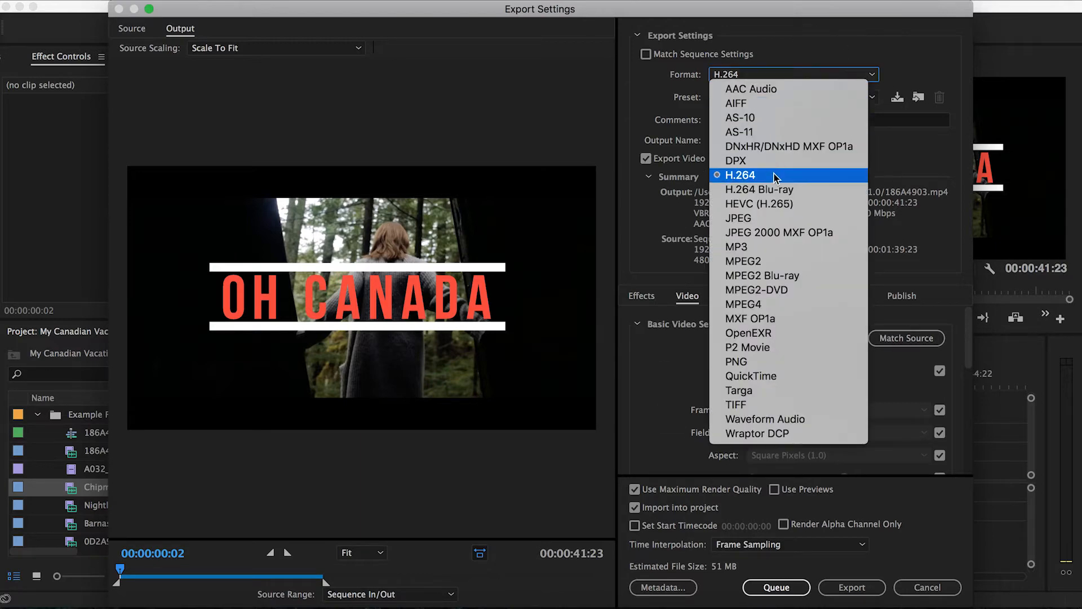
left_click(741, 174)
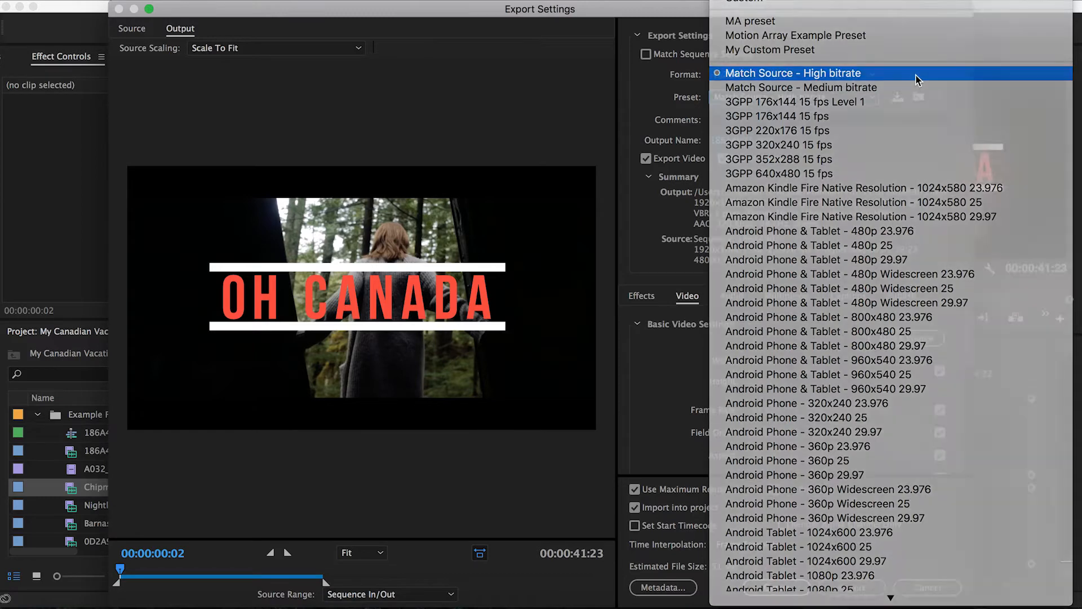
left_click(791, 74)
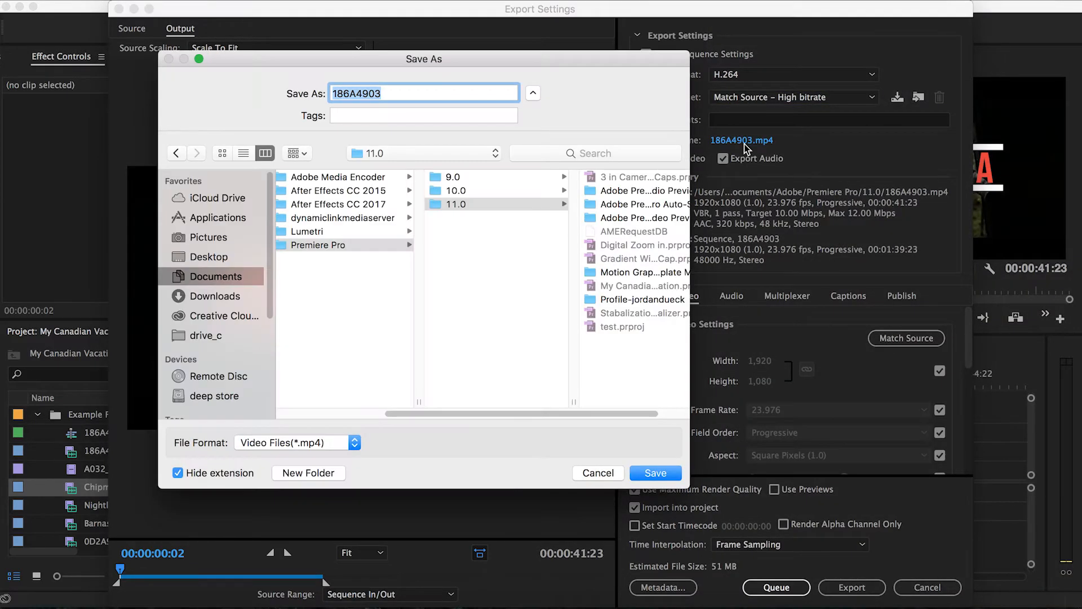
Save the export to the Desktop as 'My Canadian Vacation.mp4'
left_click(209, 257)
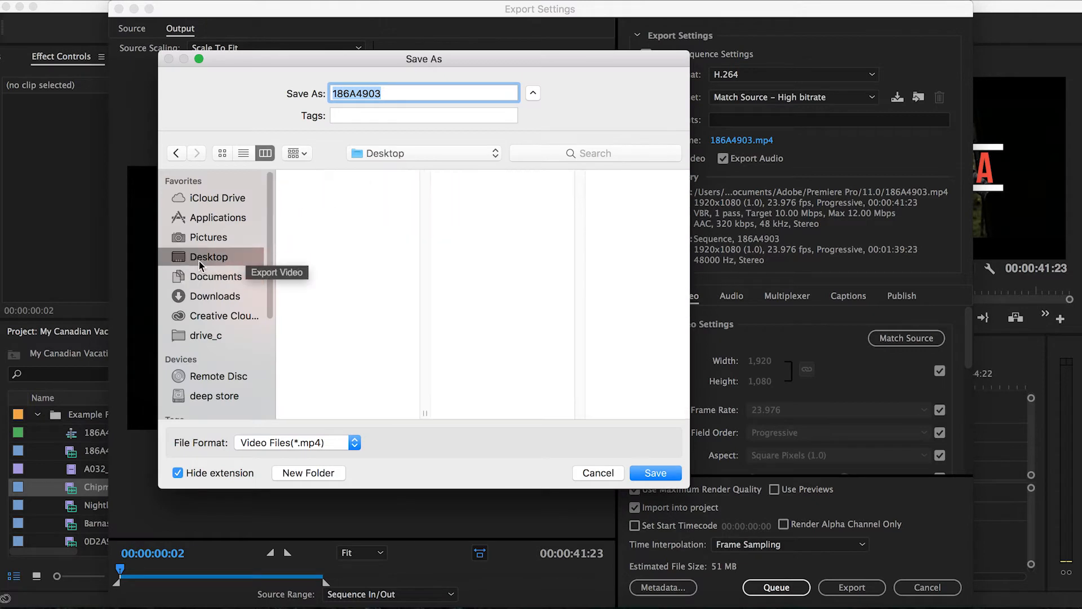
left_click(208, 256)
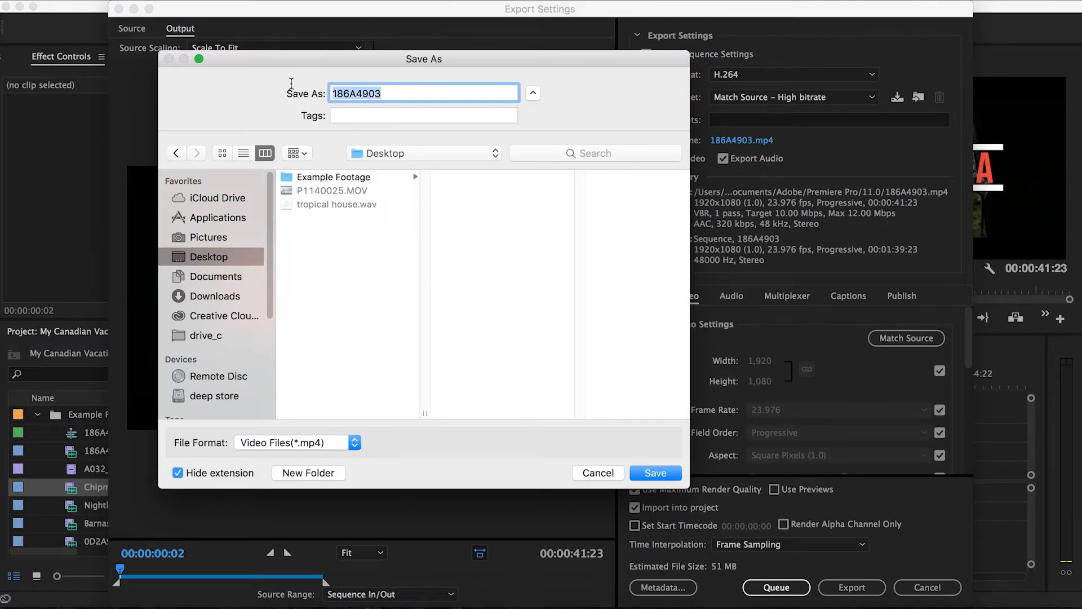
type("My Canadian Vacati")
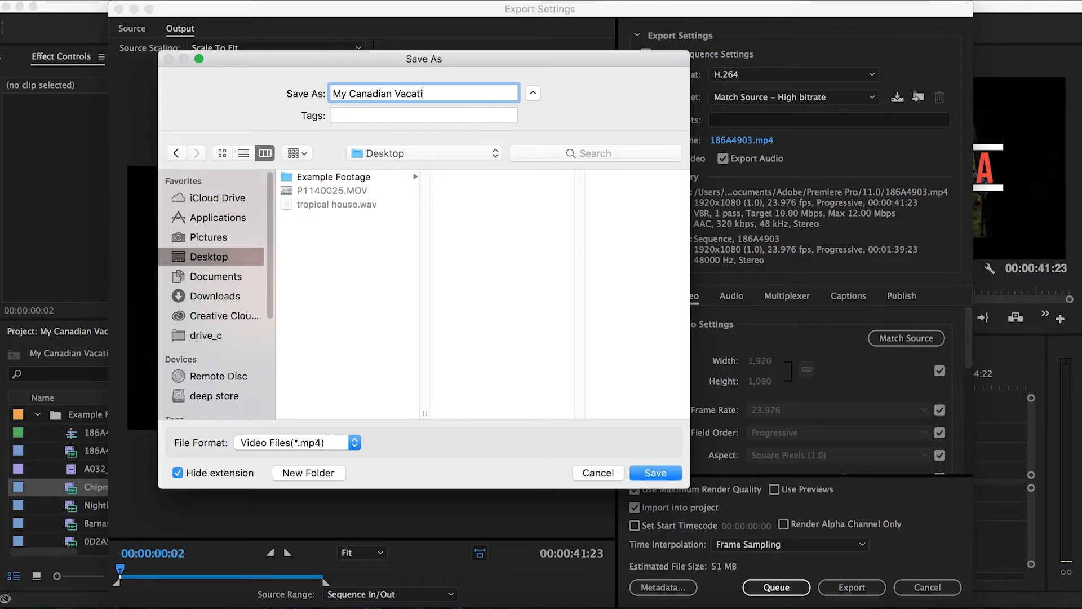
type("on")
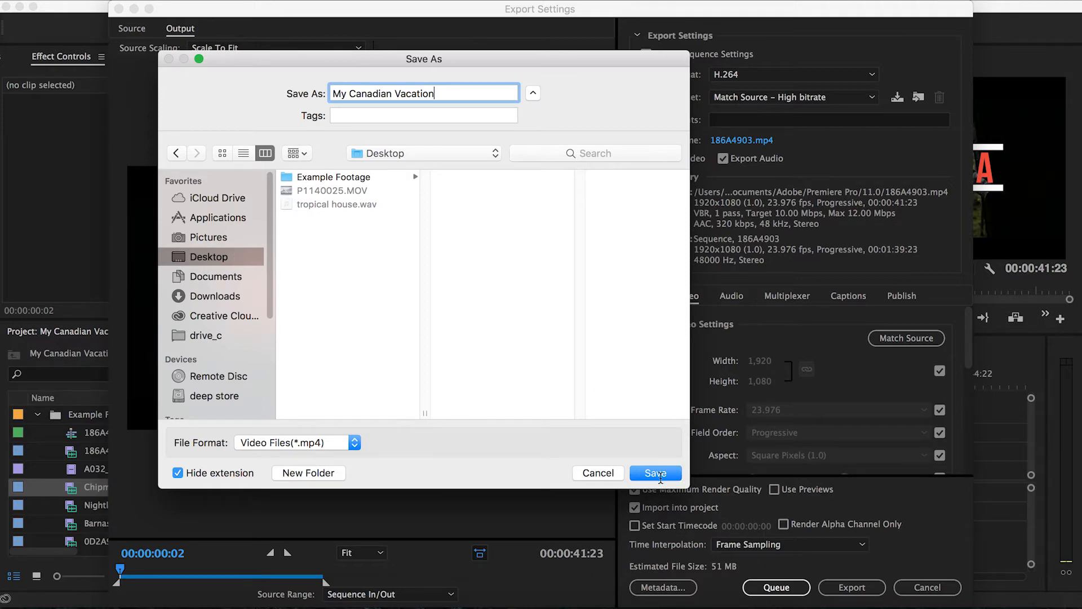
left_click(654, 472)
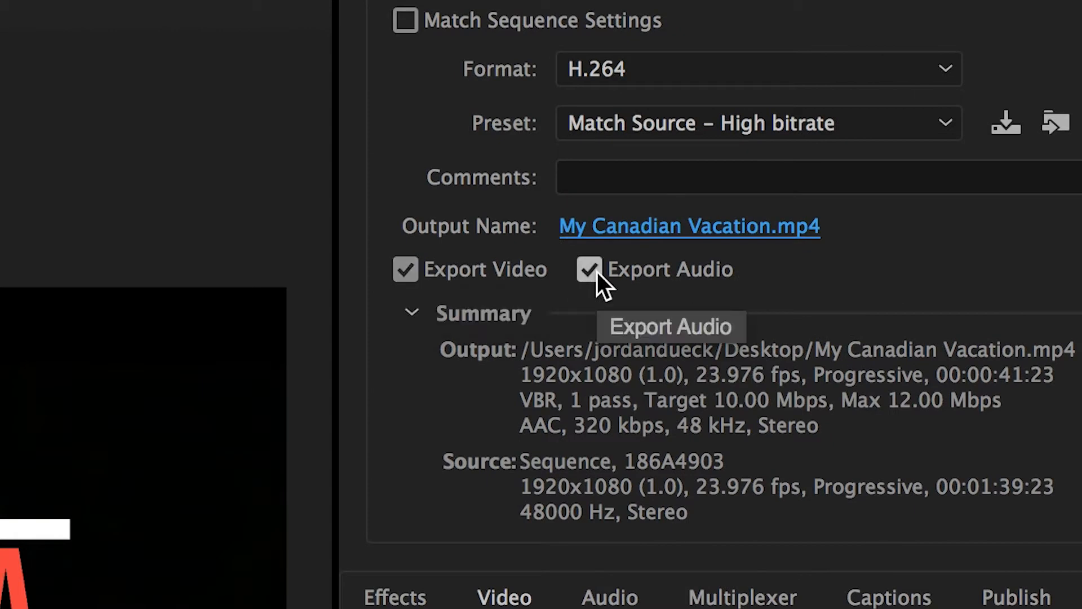
mouse_move(773, 287)
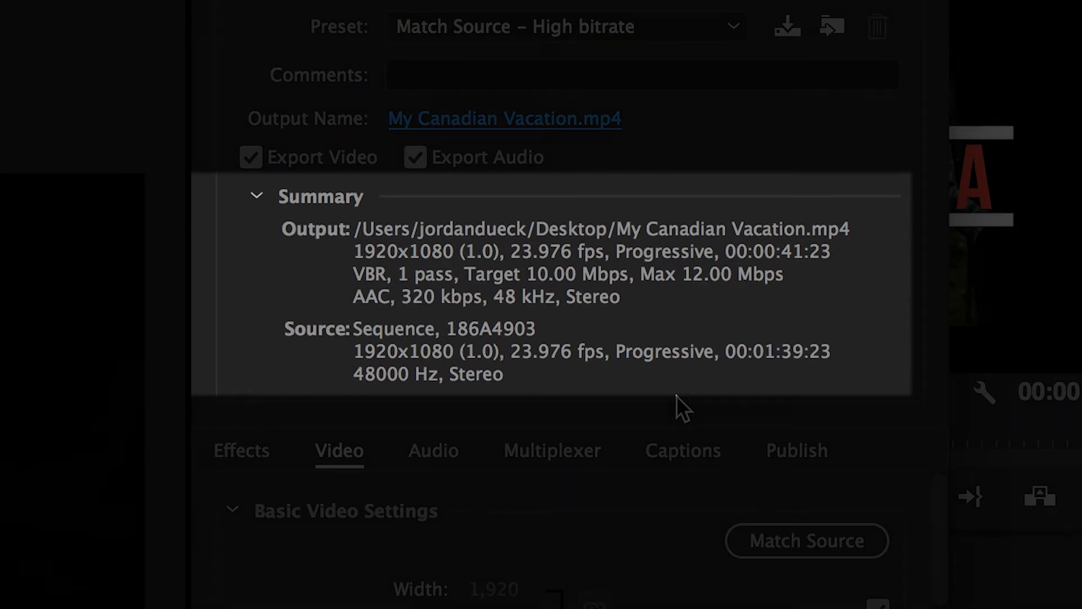
Unlock the frame size briefly, then keep it matched to the 1920x1080 source
scroll("down", 3)
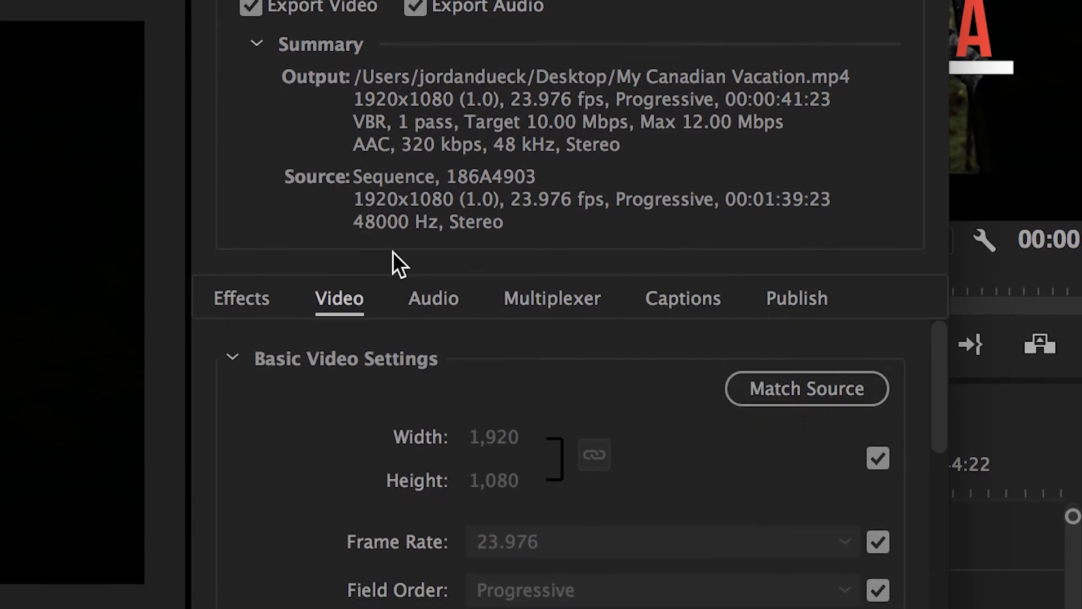
mouse_move(897, 311)
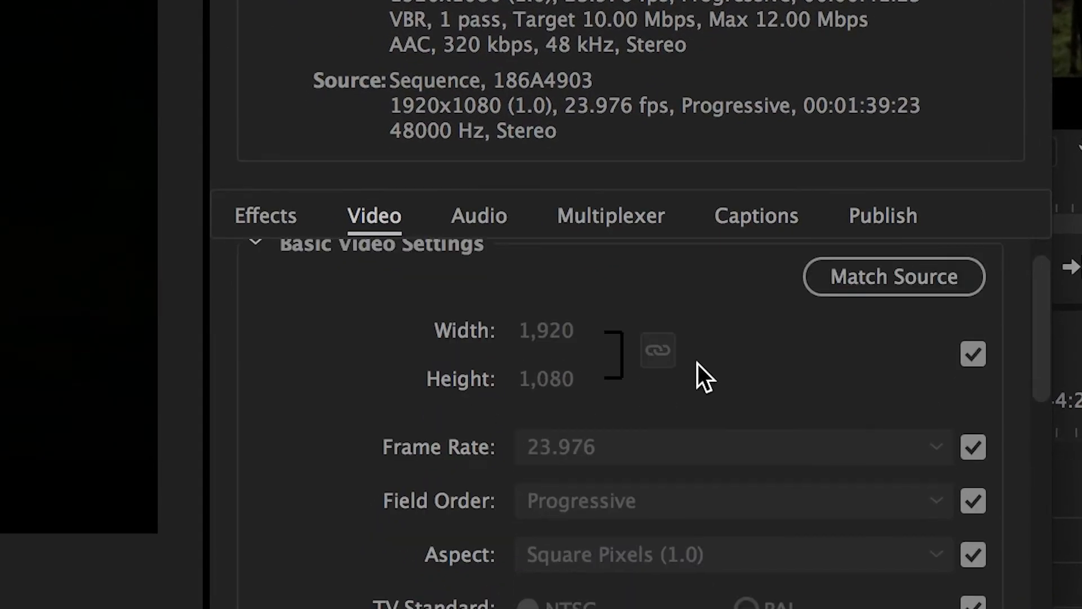
mouse_move(696, 269)
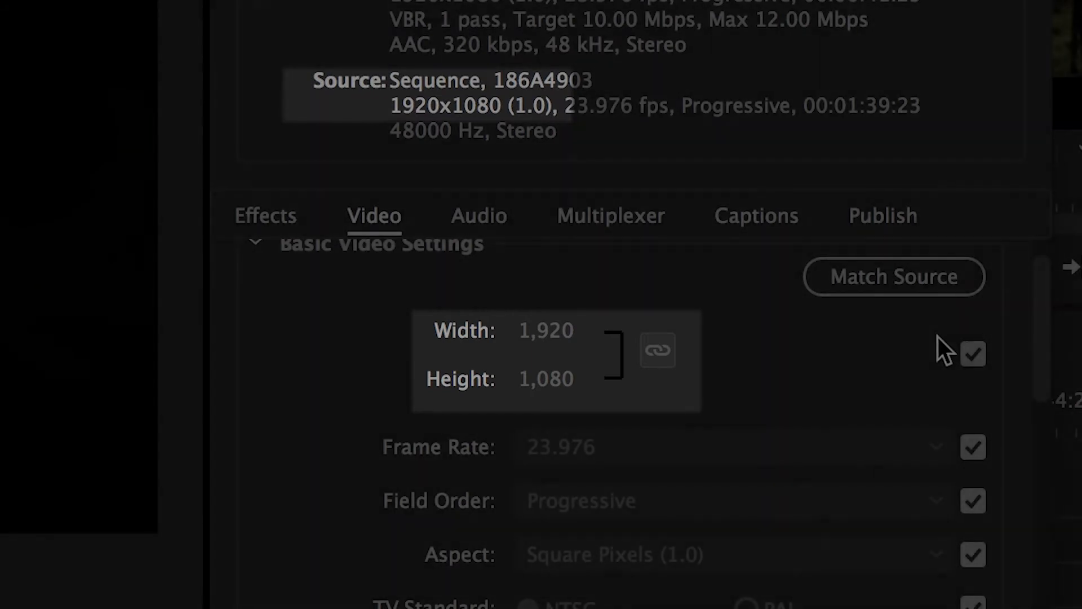
left_click(974, 353)
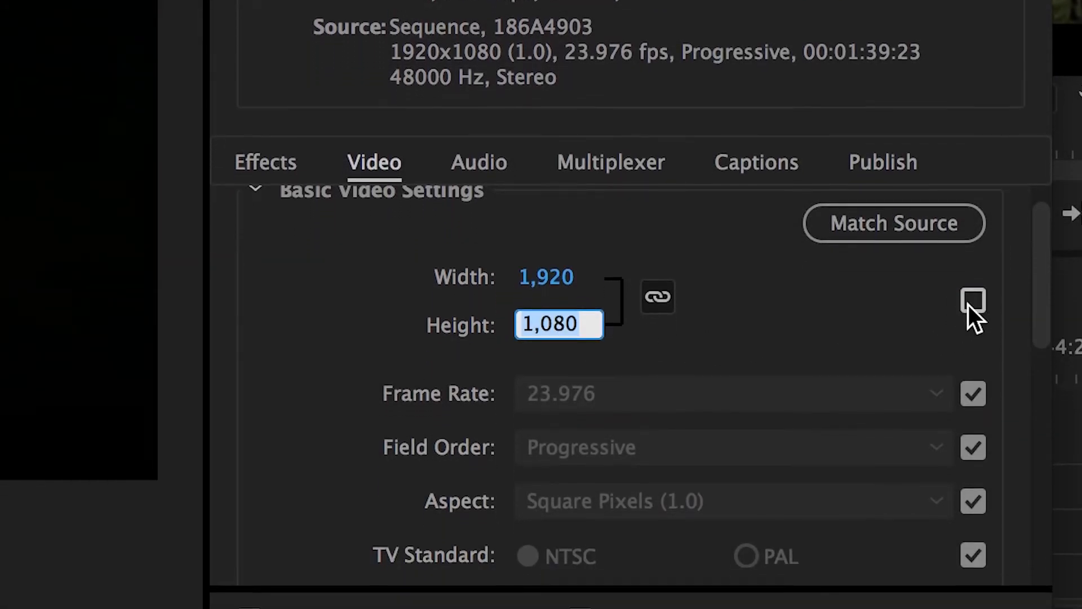
left_click(973, 304)
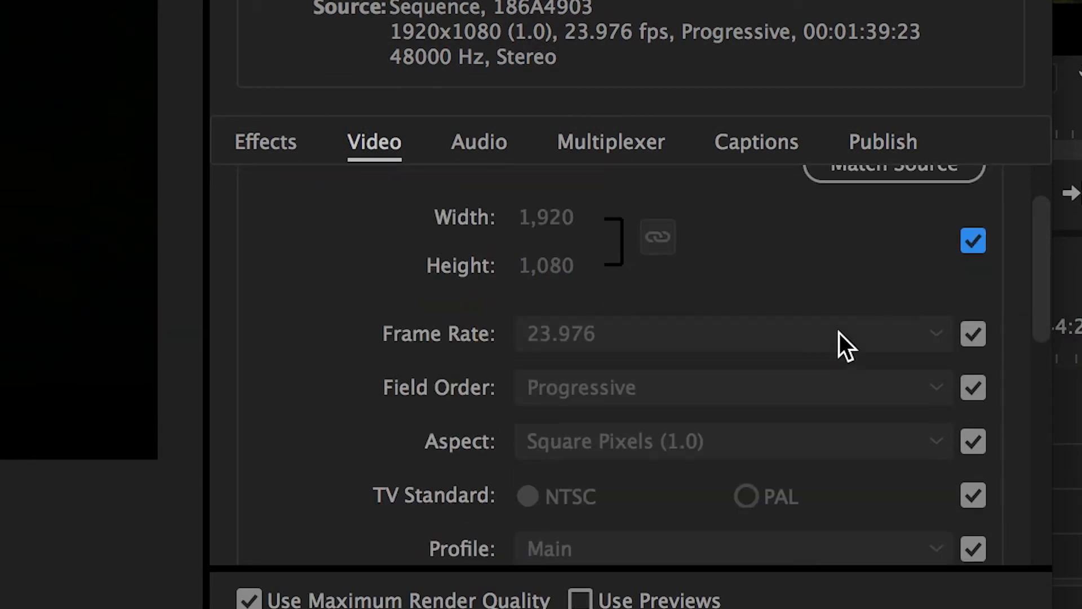
mouse_move(875, 373)
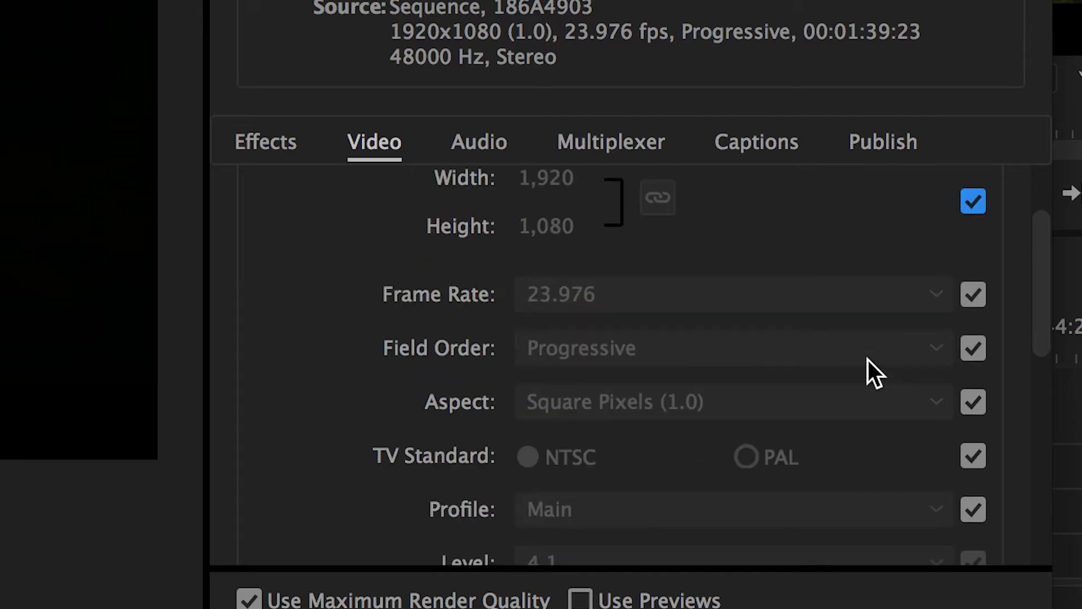
scroll("down", 3)
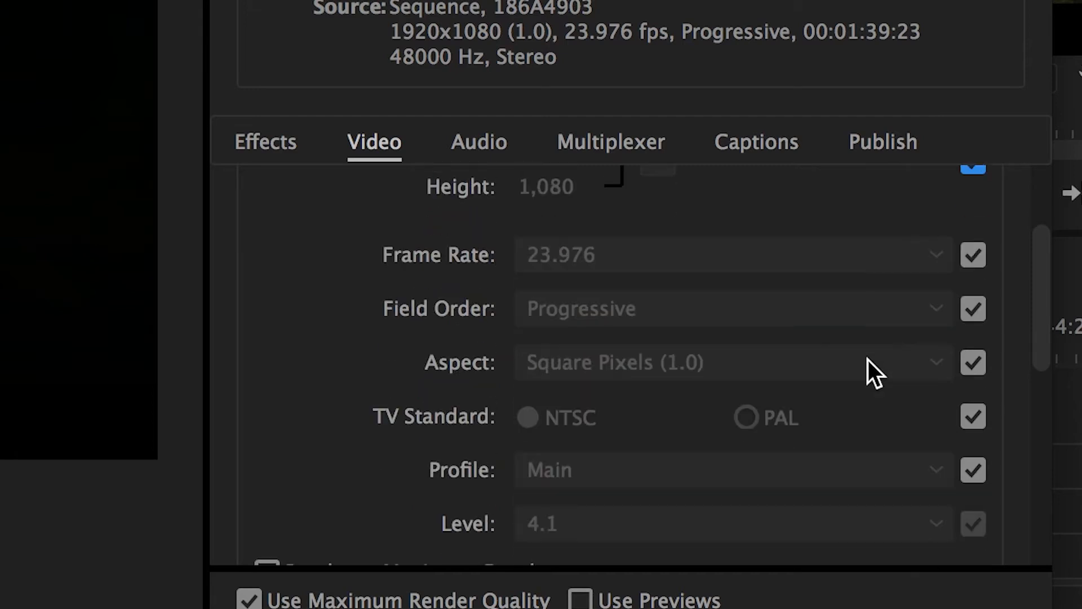
mouse_move(894, 361)
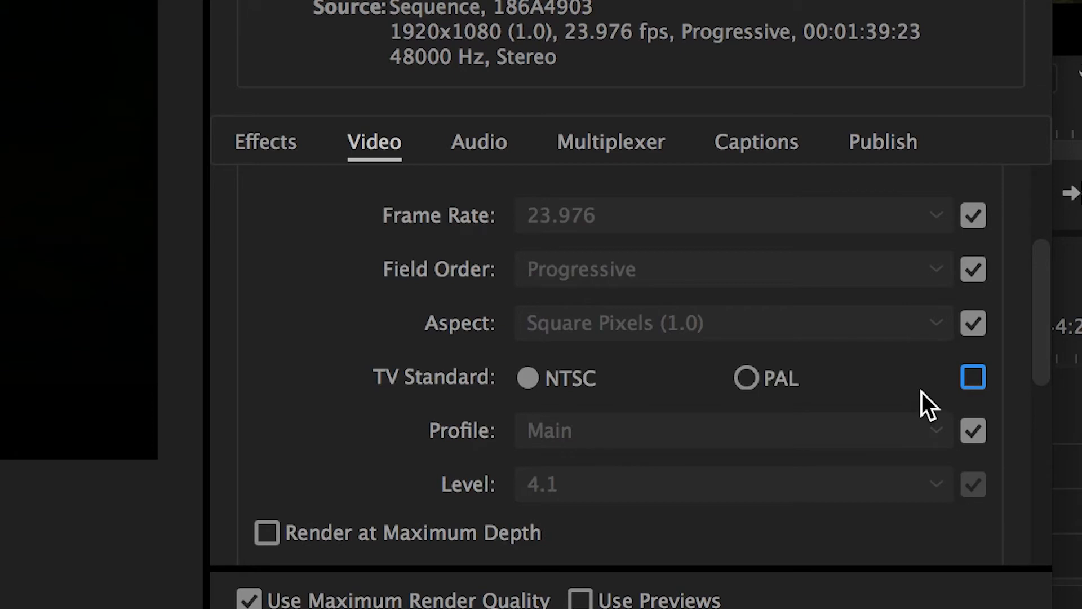
mouse_move(413, 413)
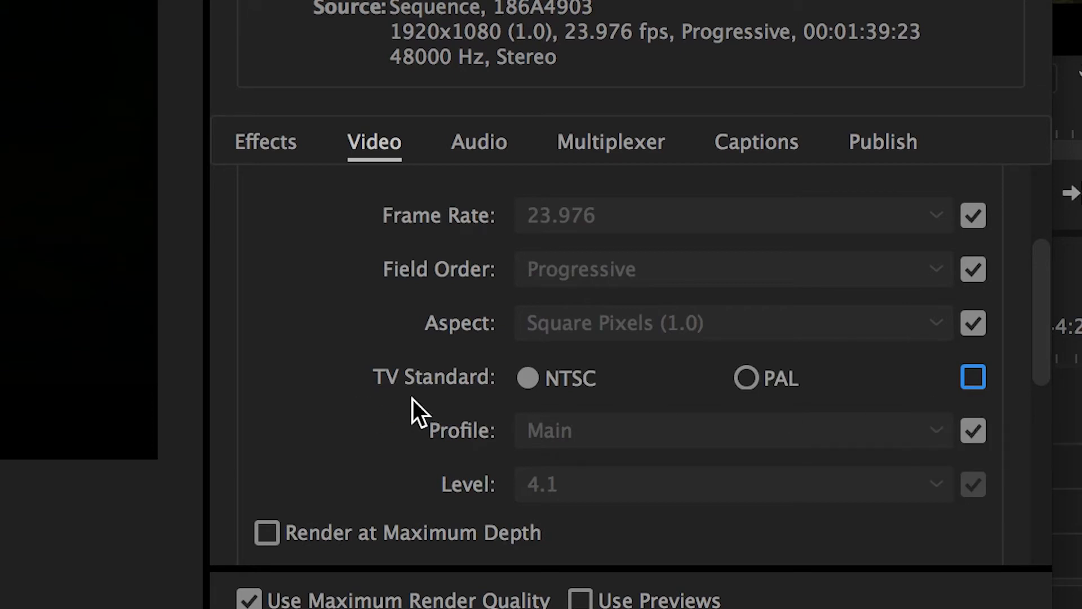
mouse_move(549, 387)
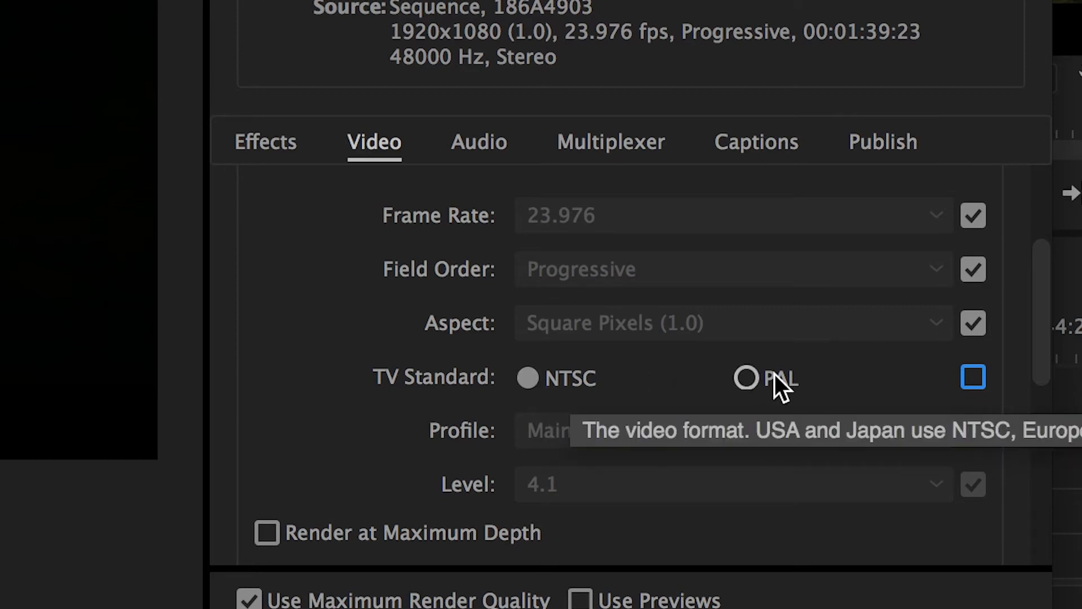
mouse_move(266, 338)
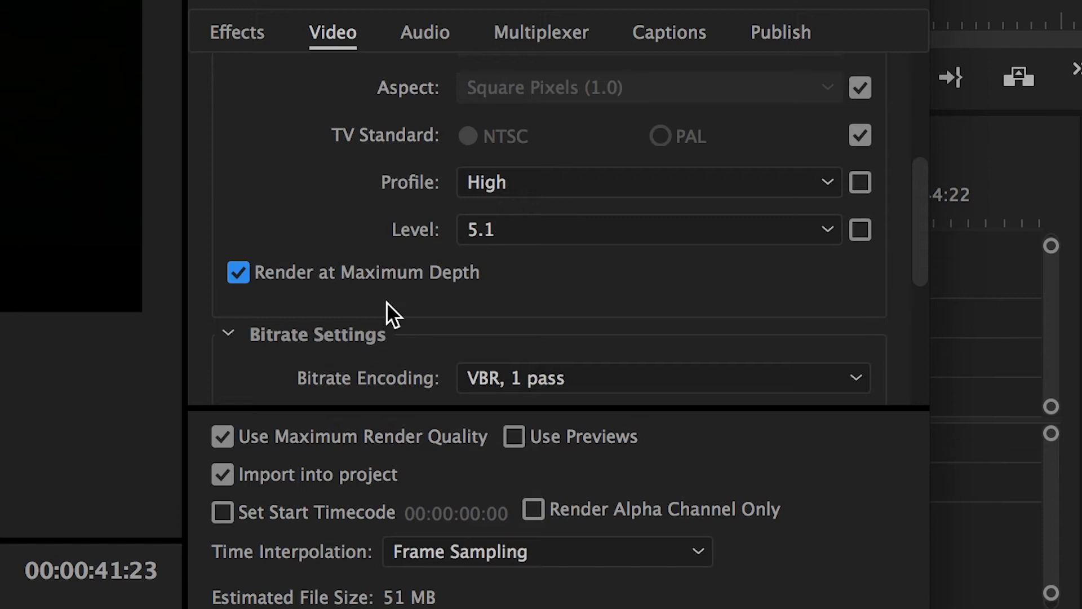
Set the bitrate encoding to VBR, 2 pass
scroll("down", 3)
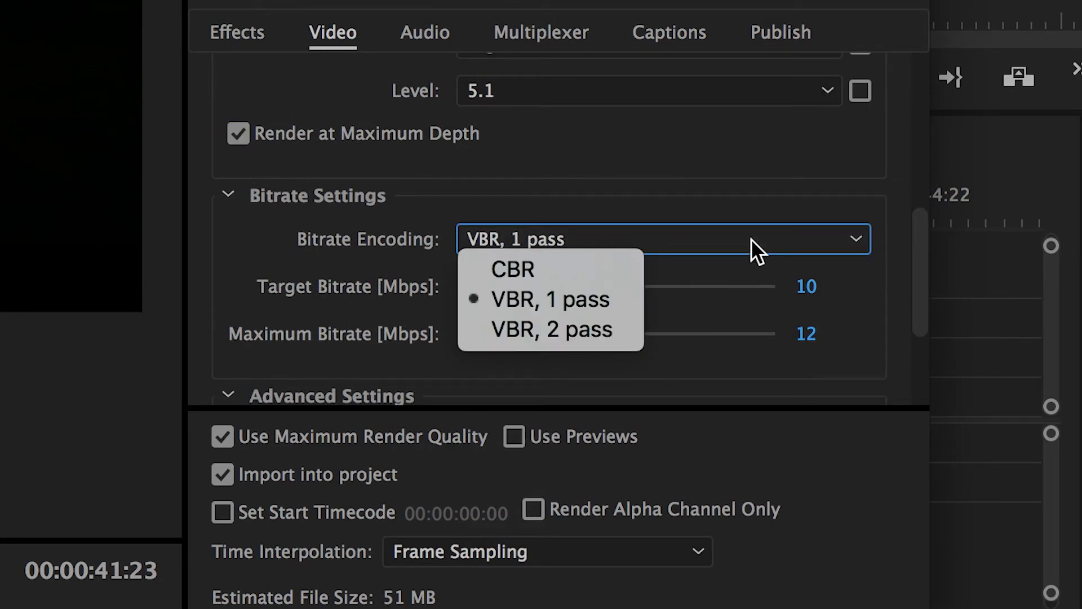
mouse_move(682, 288)
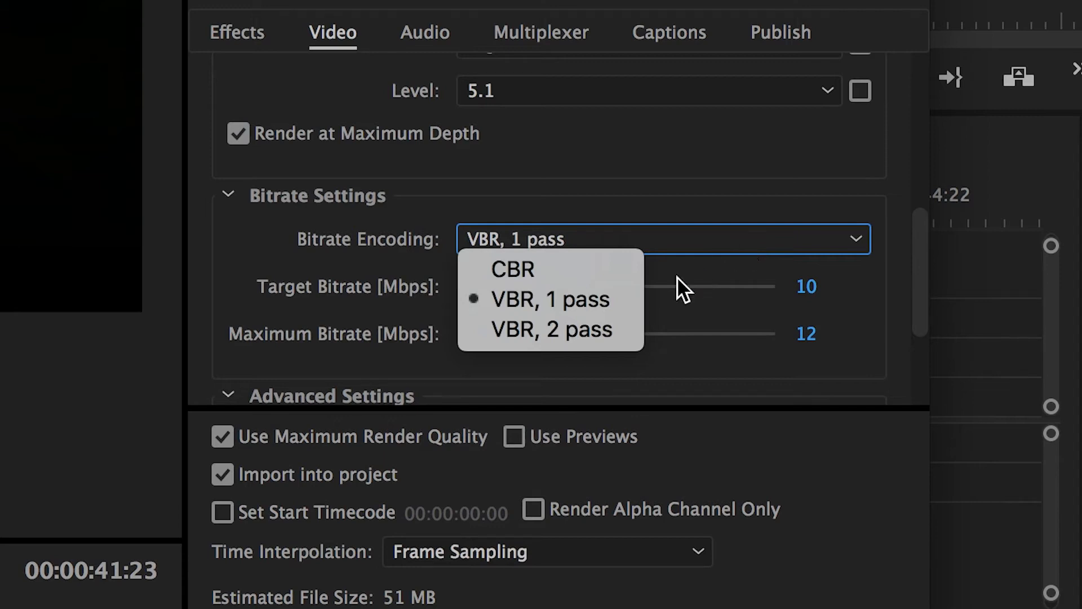
left_click(550, 299)
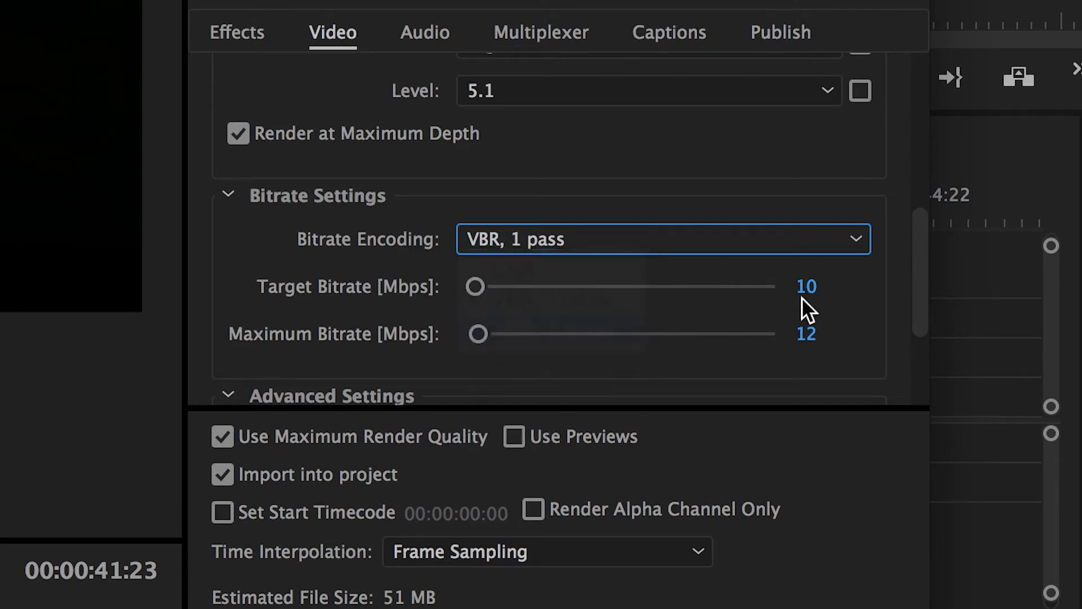
left_click(663, 239)
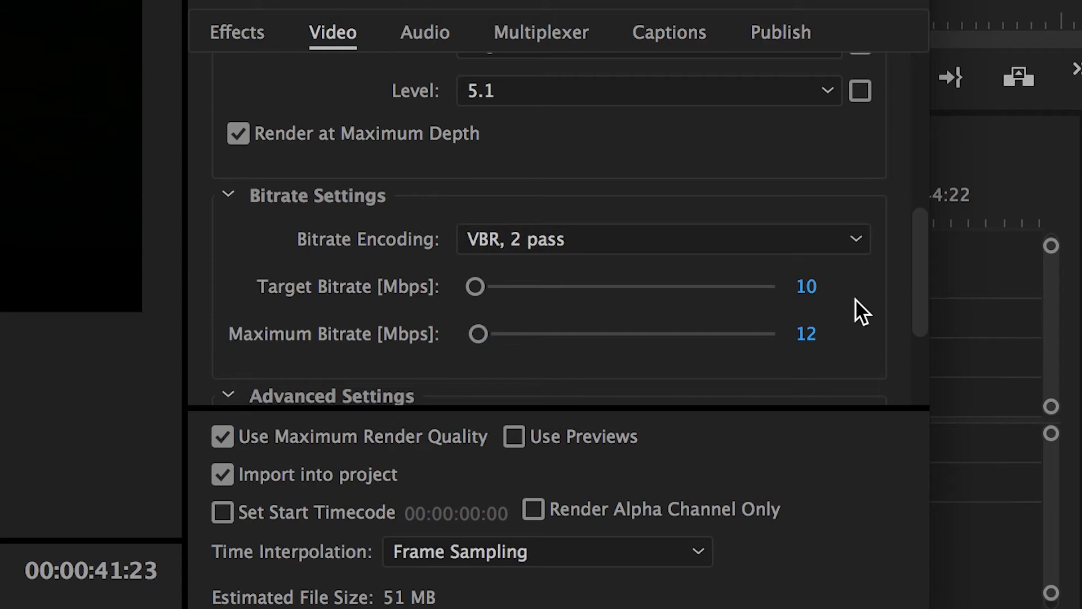
scroll("down", 3)
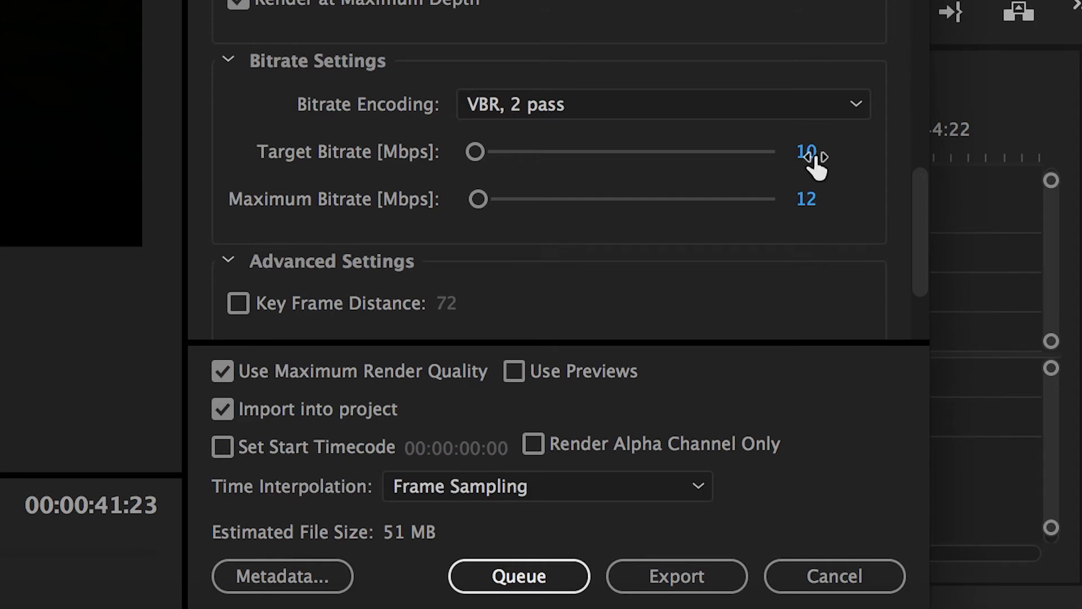
Raise the target and maximum bitrates to 20.4 Mbps
type("20.4")
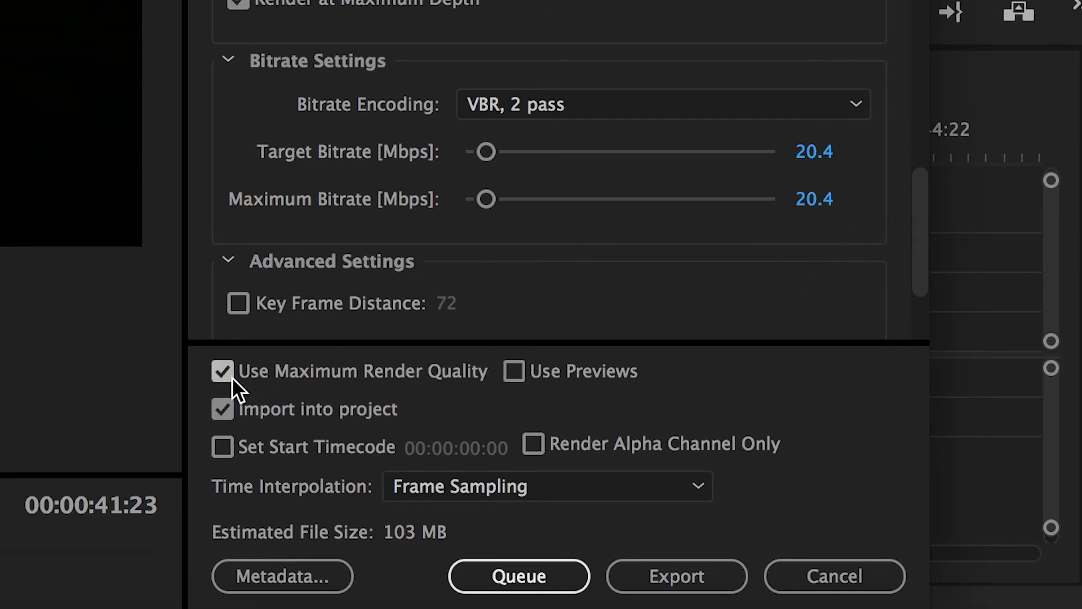
mouse_move(343, 386)
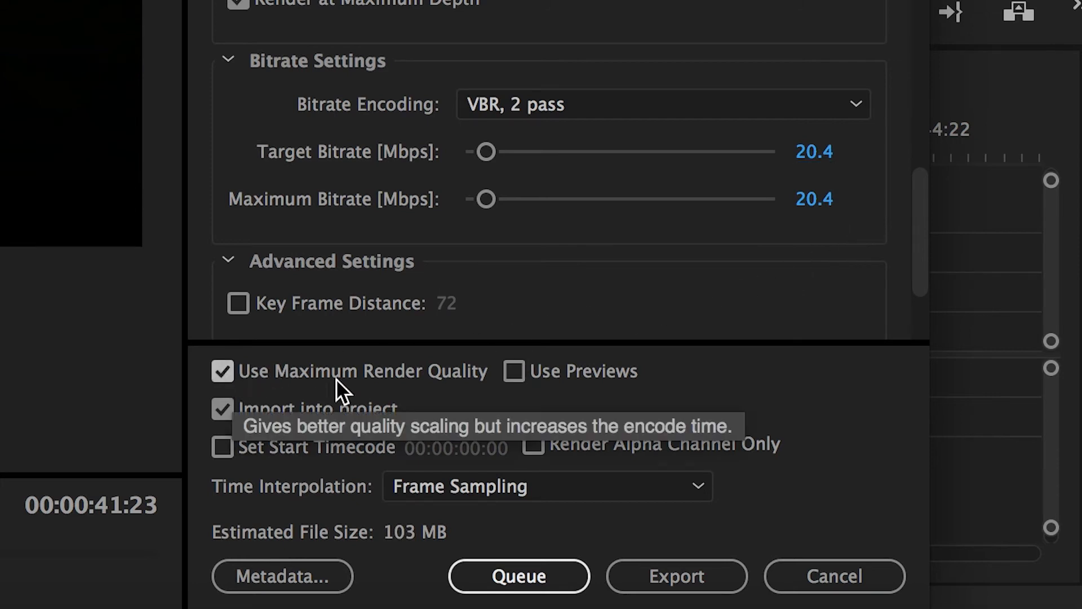
mouse_move(877, 358)
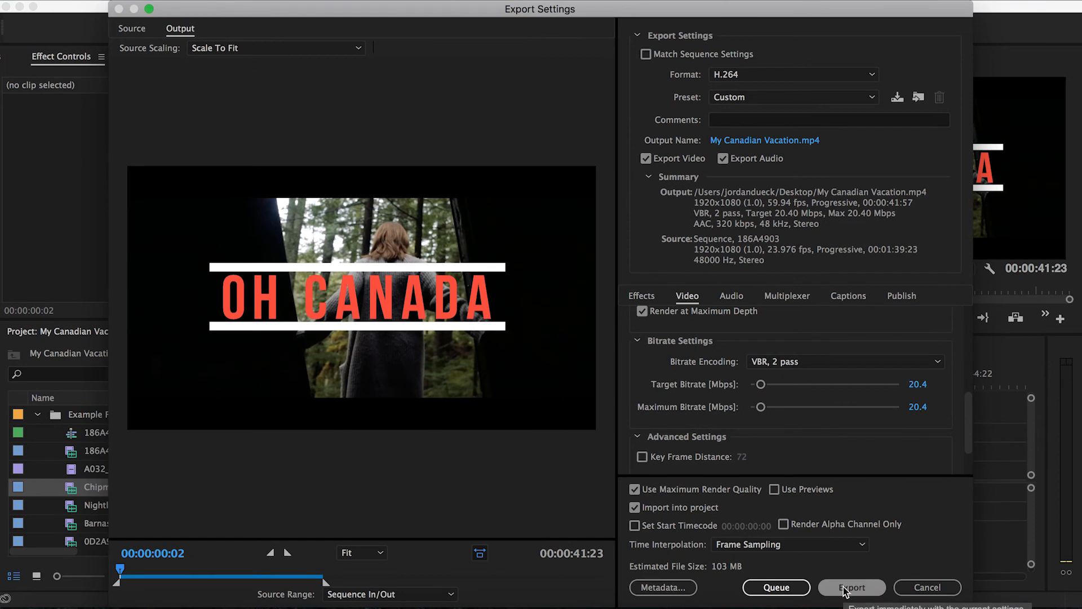
Export the sequence with the current settings and return to the editing workspace
left_click(851, 587)
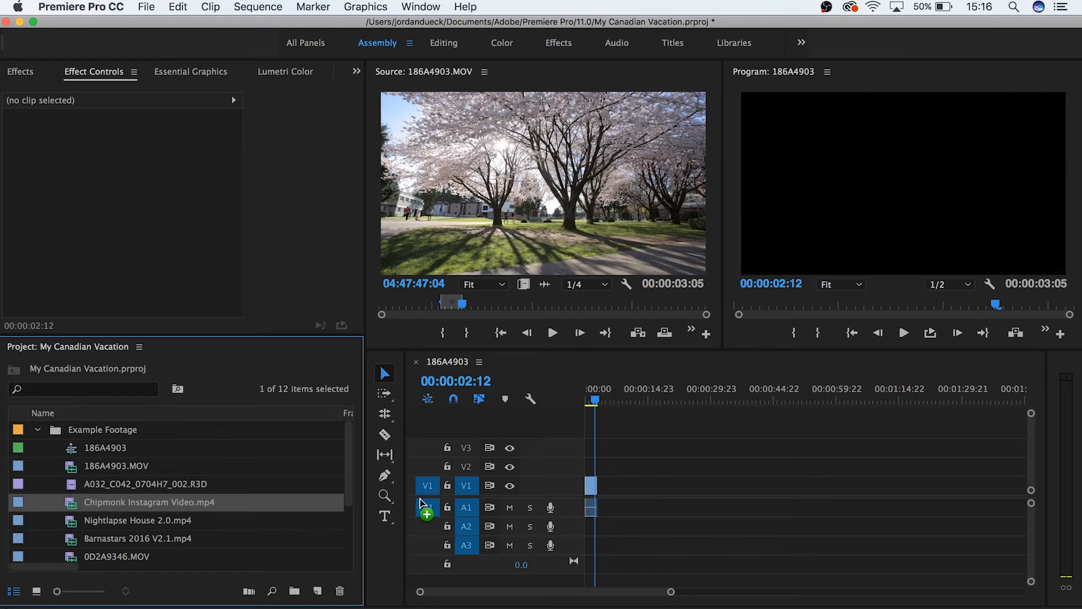
Switch through the Assembly, Audio and Color workspaces to show Lumetri Color and scopes
double_click(146, 484)
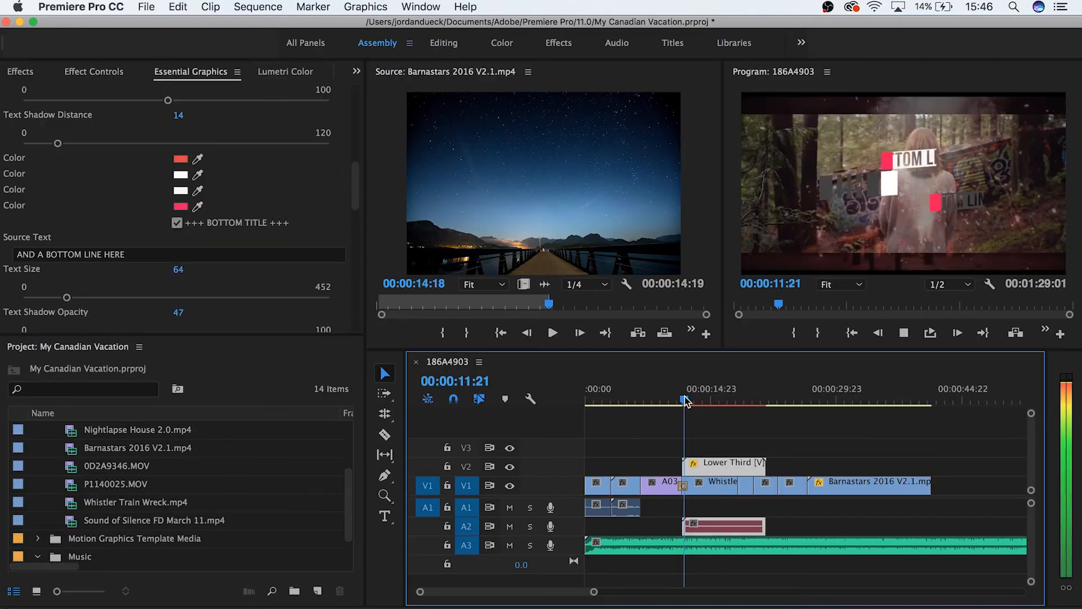
left_click(616, 43)
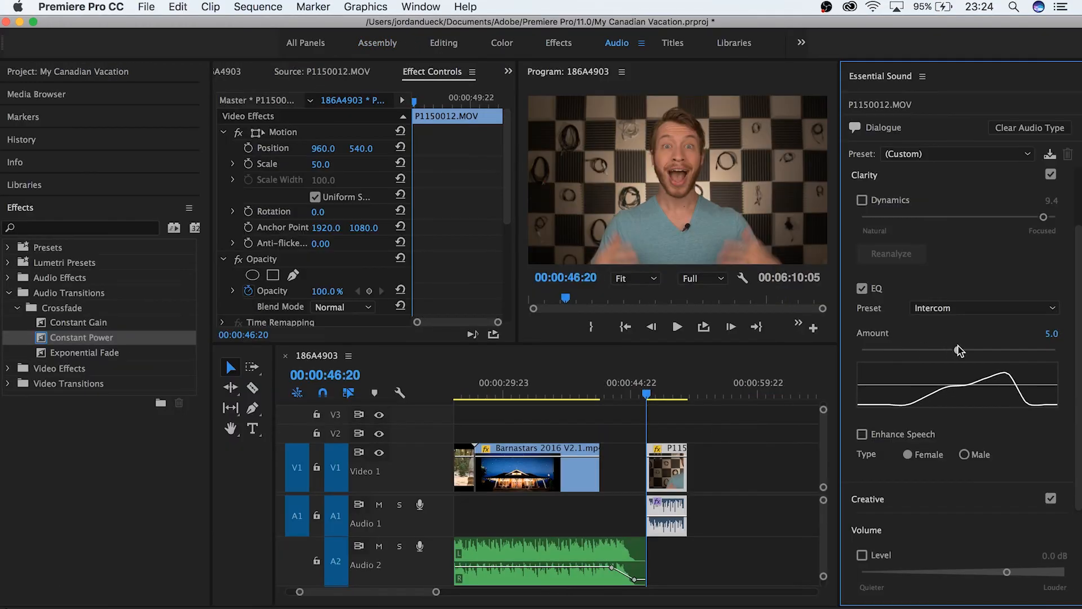
left_click(502, 43)
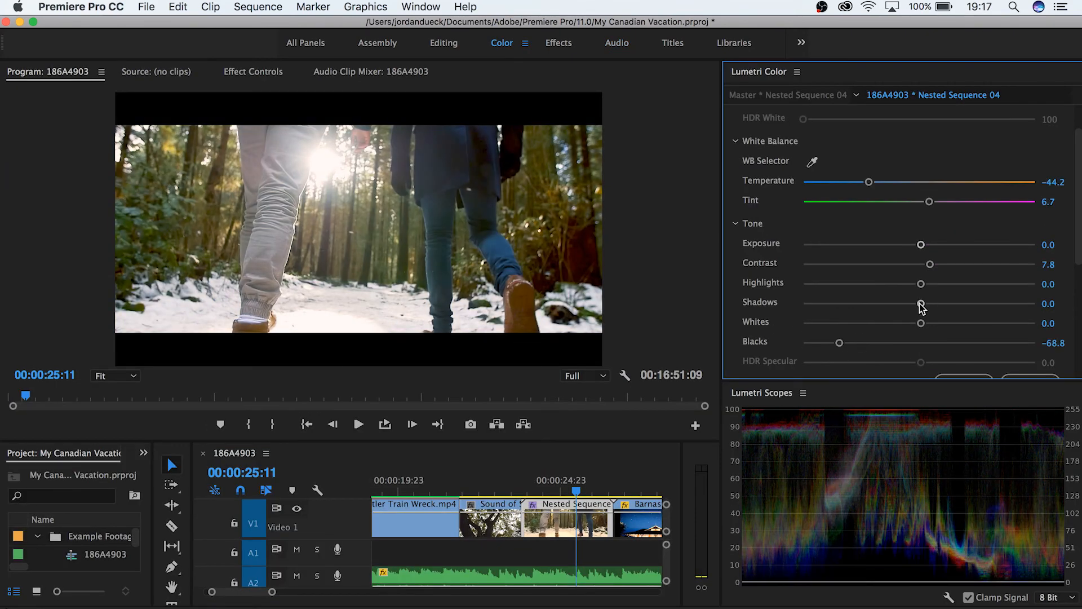
left_click(792, 74)
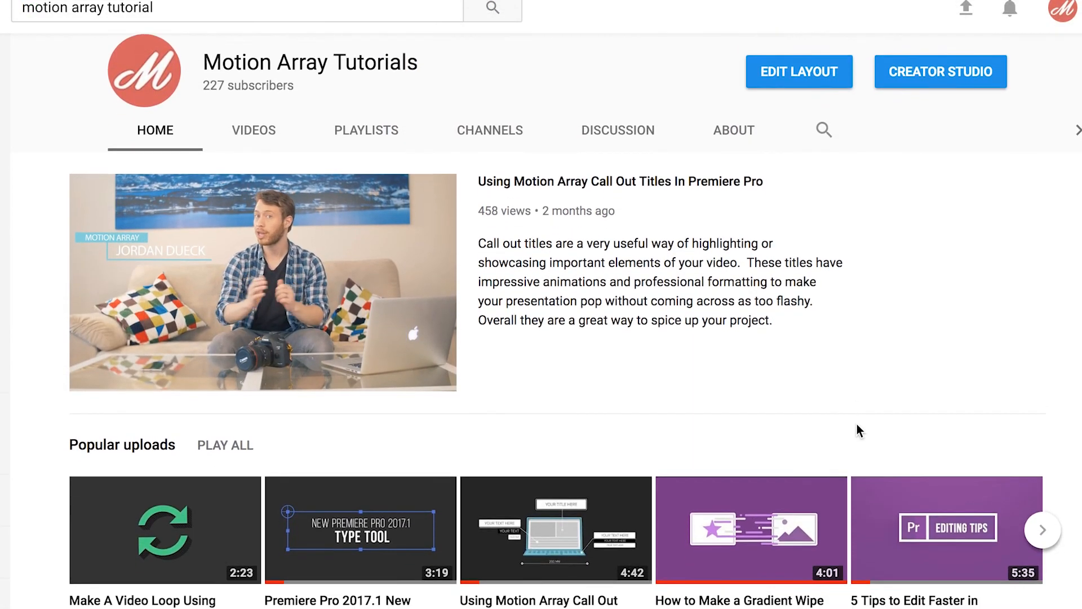
Scroll down the motionarray.com homepage
scroll("down", 3)
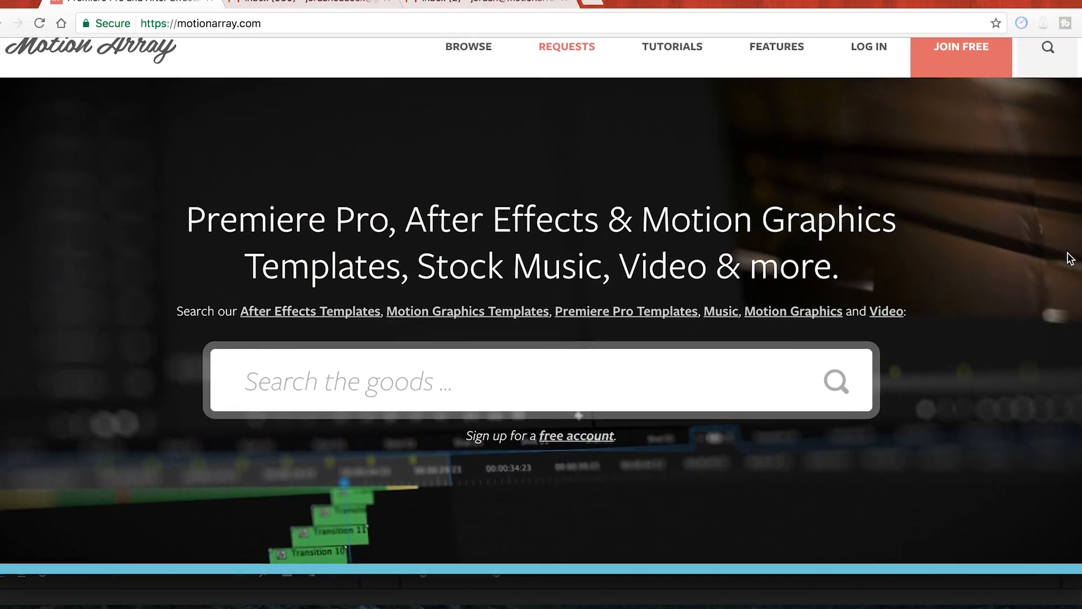
scroll("down", 3)
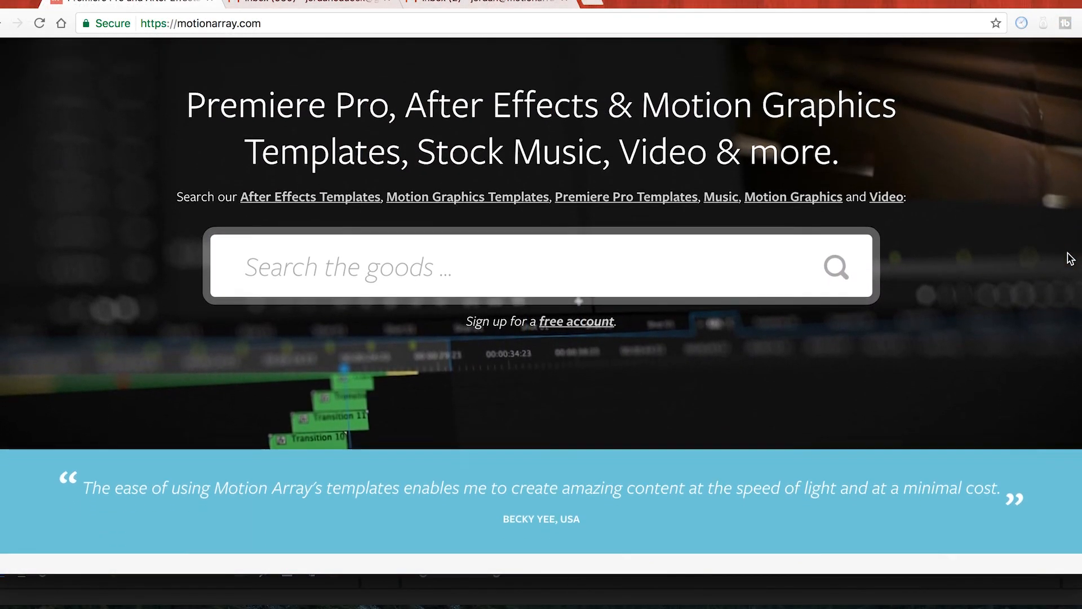